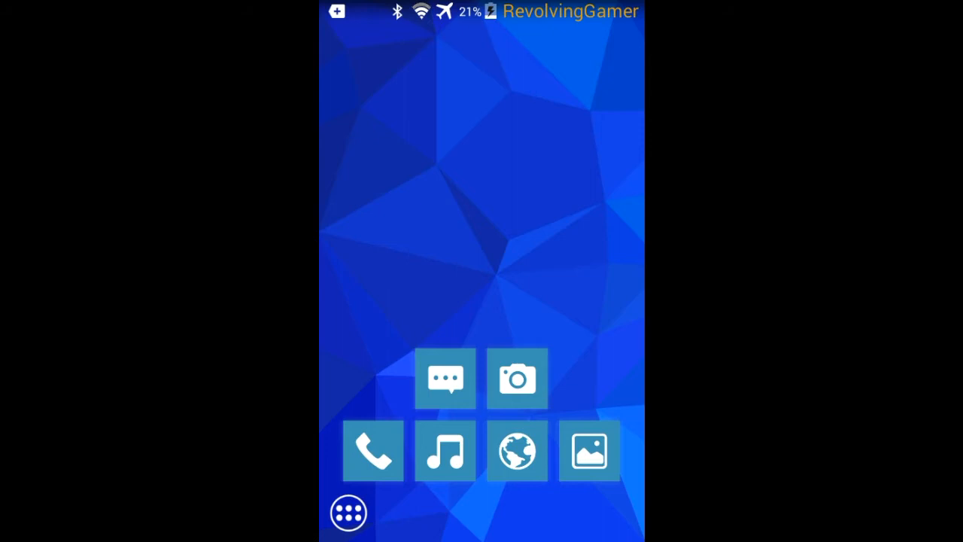
Step: Peek at the notification shade, then show the app drawer's Settings category
click(349, 514)
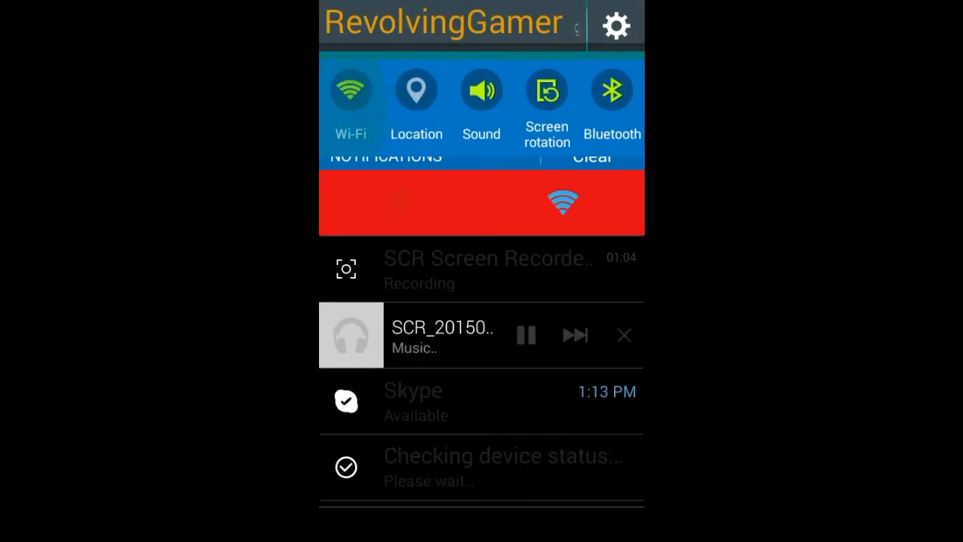
click(415, 90)
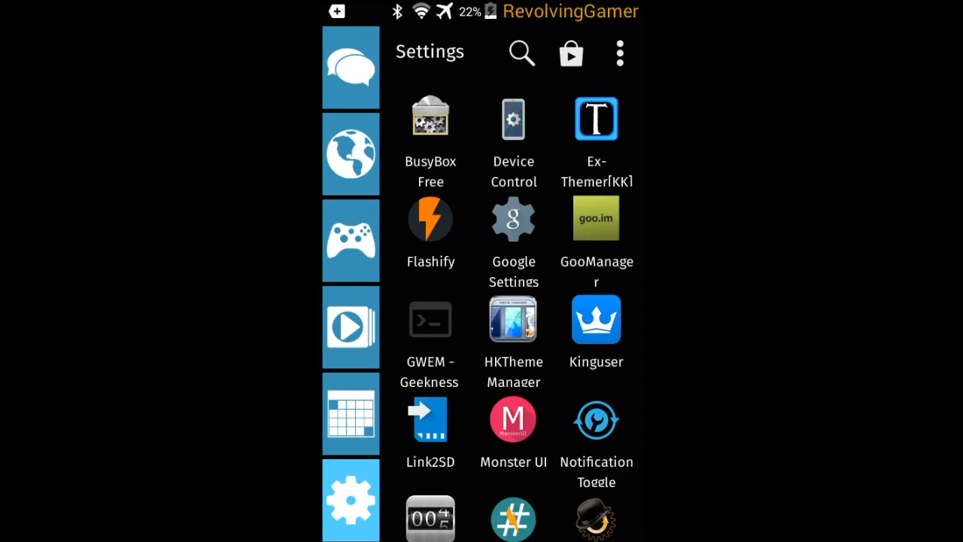
Step: Browse the Utility and Communication app groups, then return to Settings
click(351, 414)
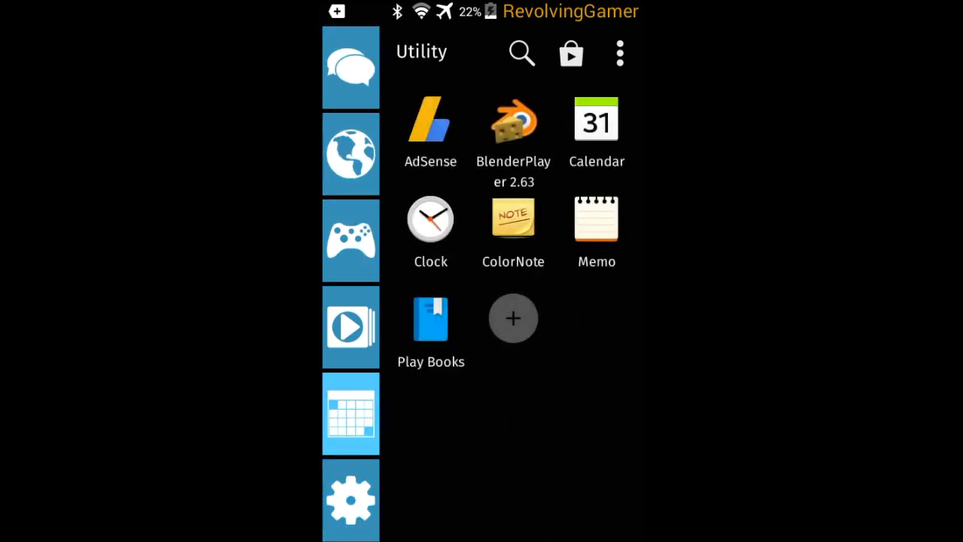
click(351, 67)
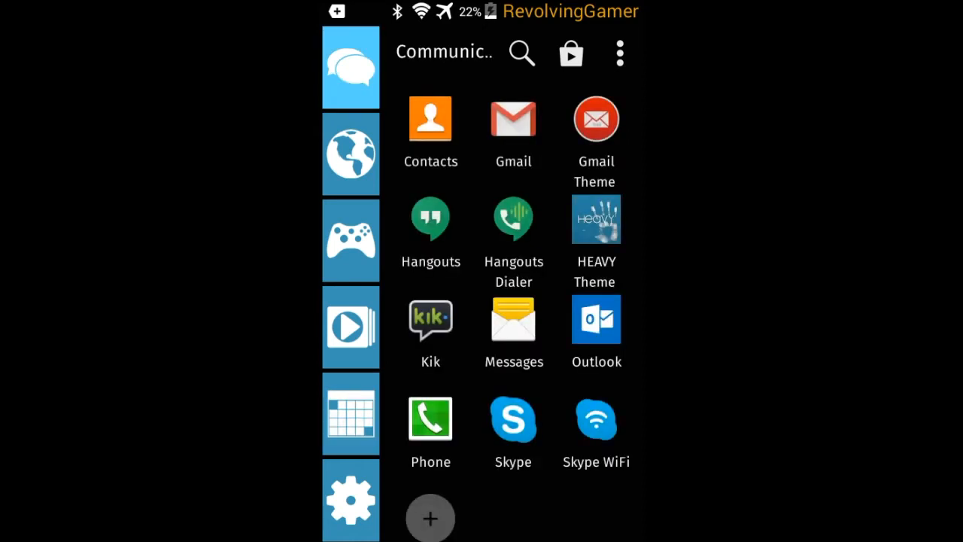
click(349, 500)
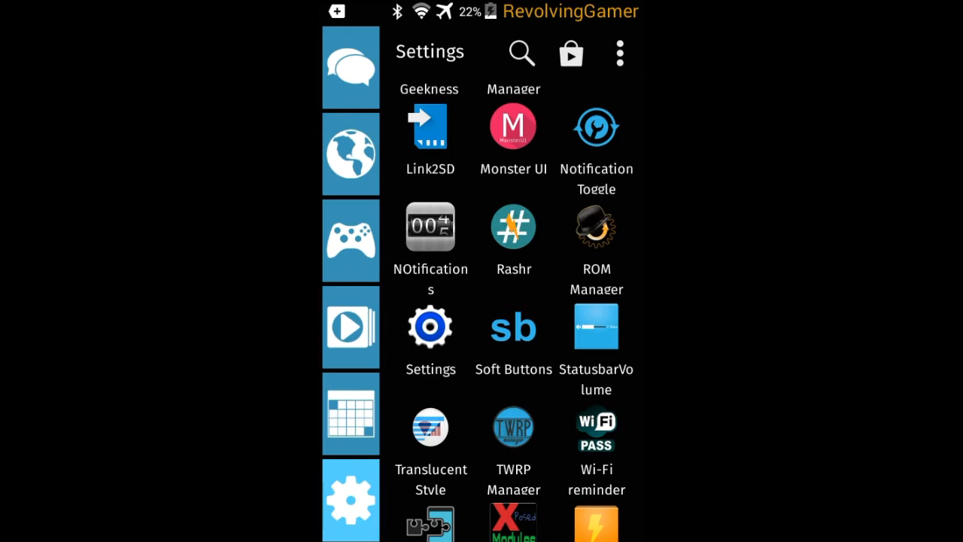
Step: Scroll down the Settings group and launch Xposed Installer
scroll(down, 3)
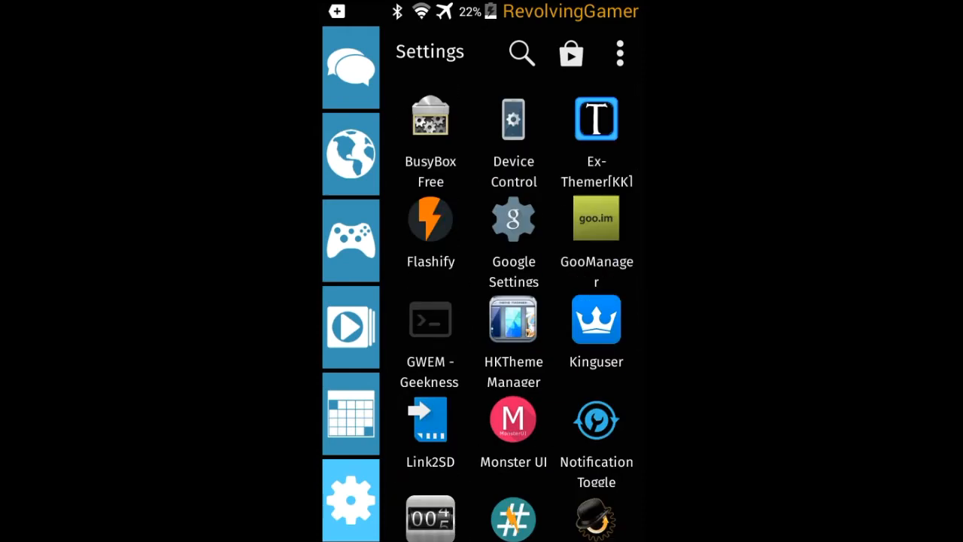
scroll(down, 3)
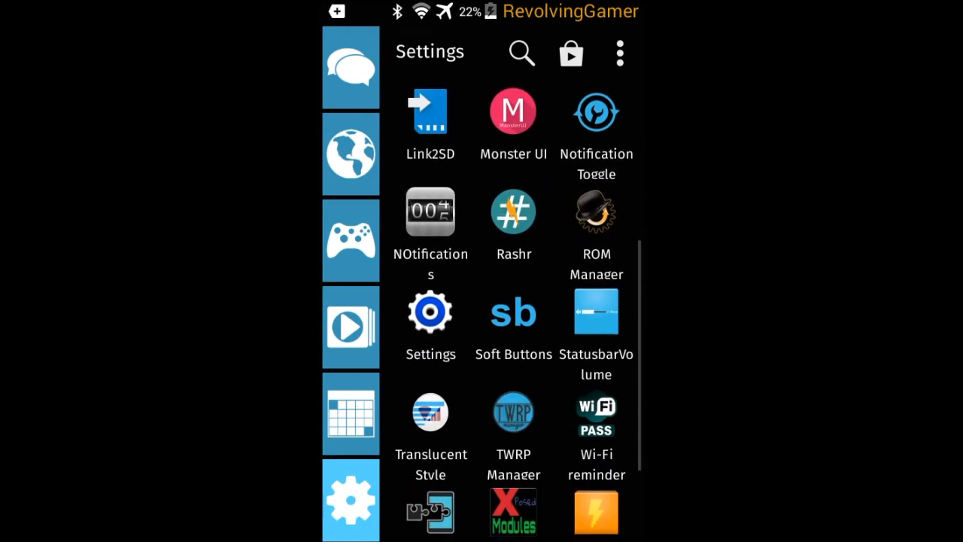
scroll(down, 3)
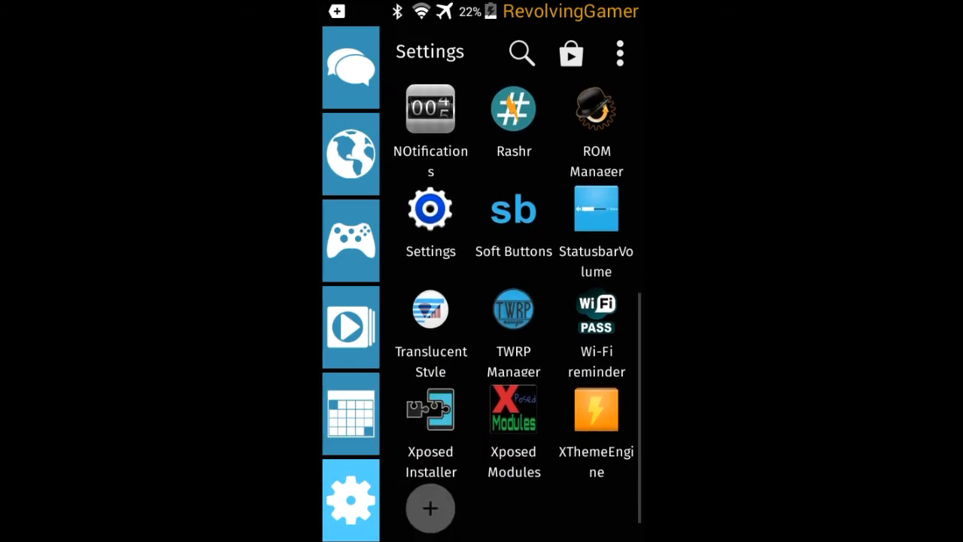
click(431, 410)
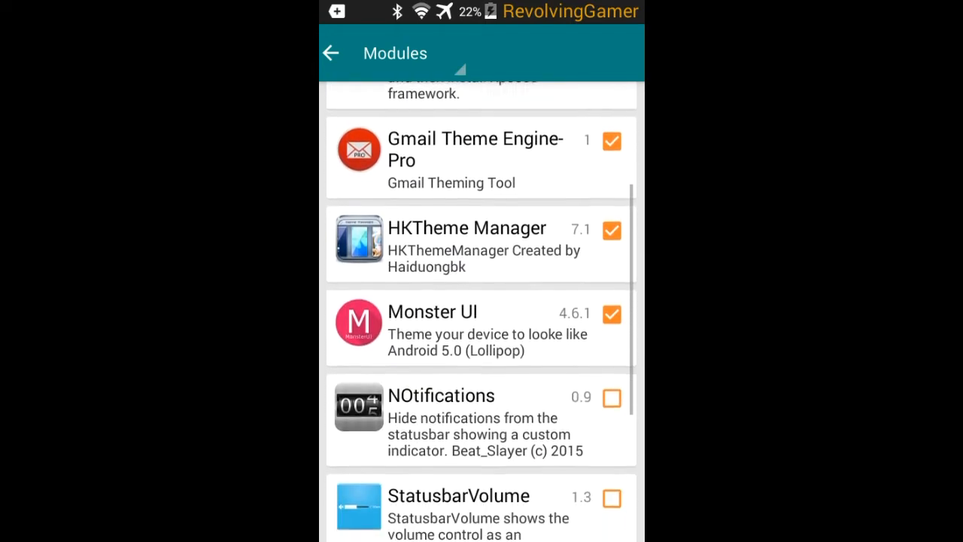
Step: Review the Modules list (Translucent Style, XThemeEngine enabled) and back out to the launcher
scroll(down, 3)
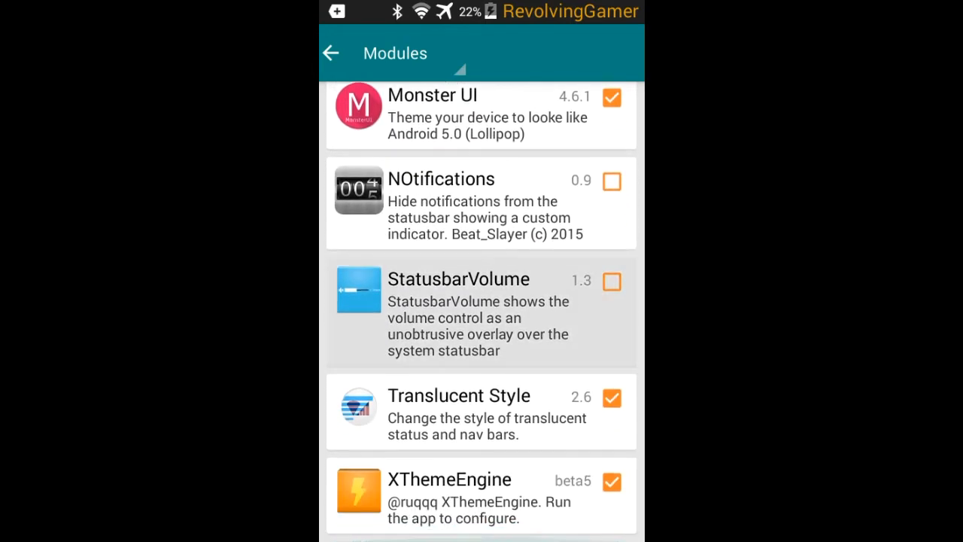
scroll(up, 3)
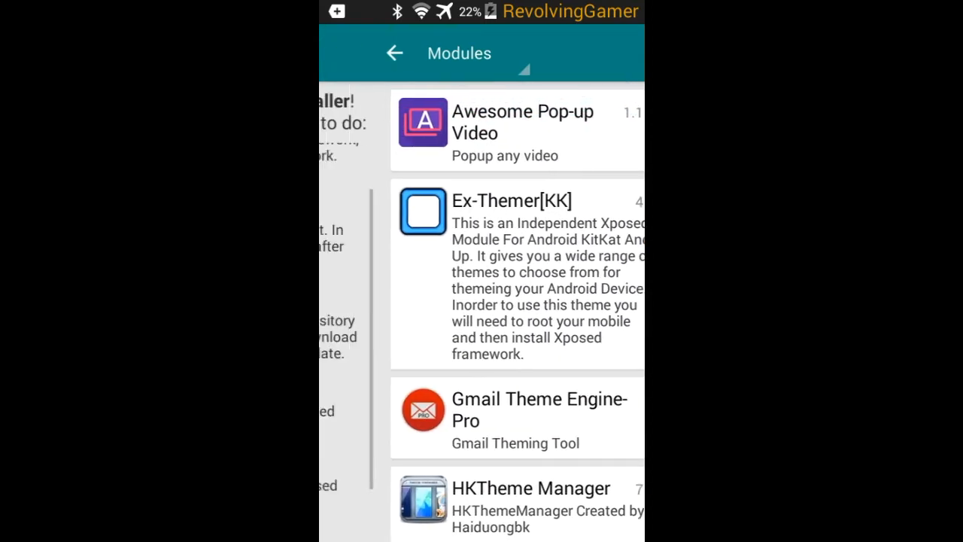
click(394, 52)
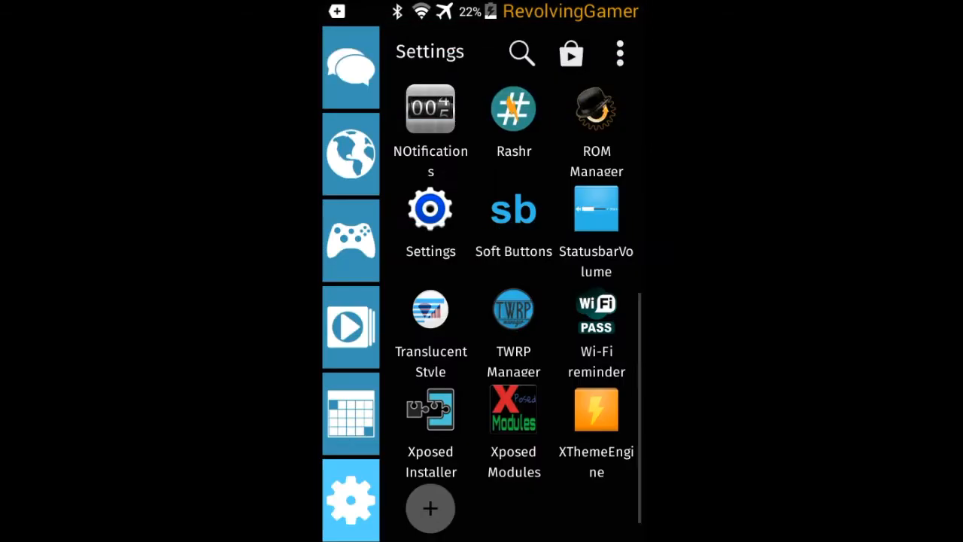
Step: Browse the Media, Settings and Communication app groups, returning to Settings
click(351, 325)
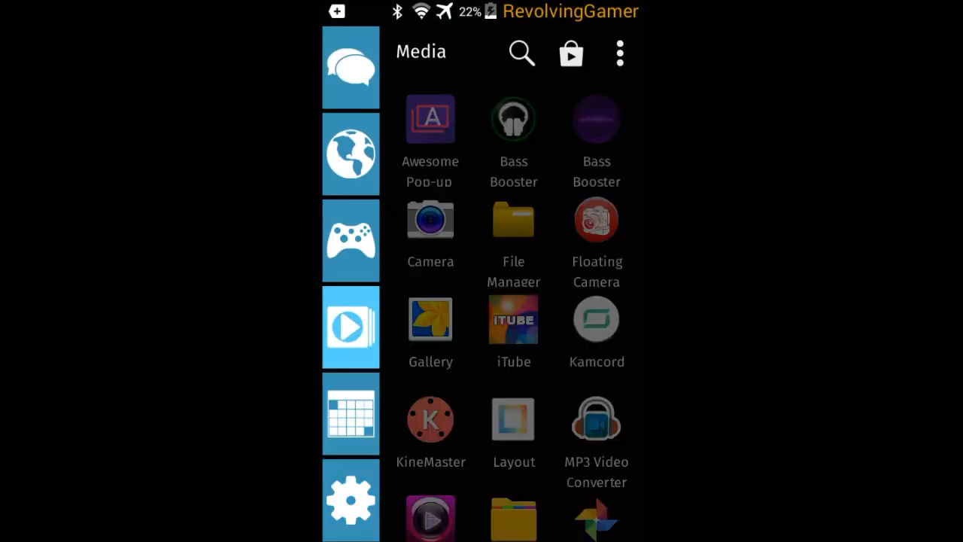
click(350, 500)
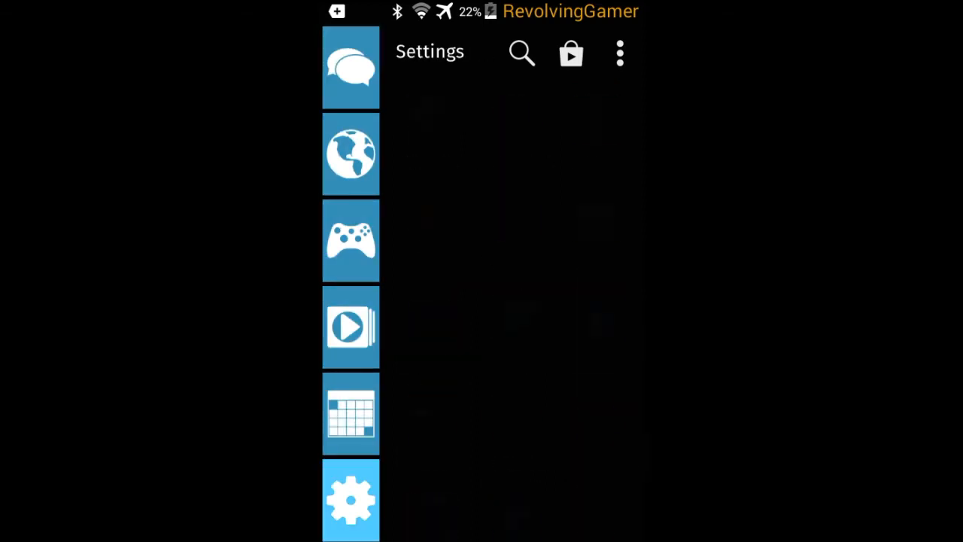
click(351, 68)
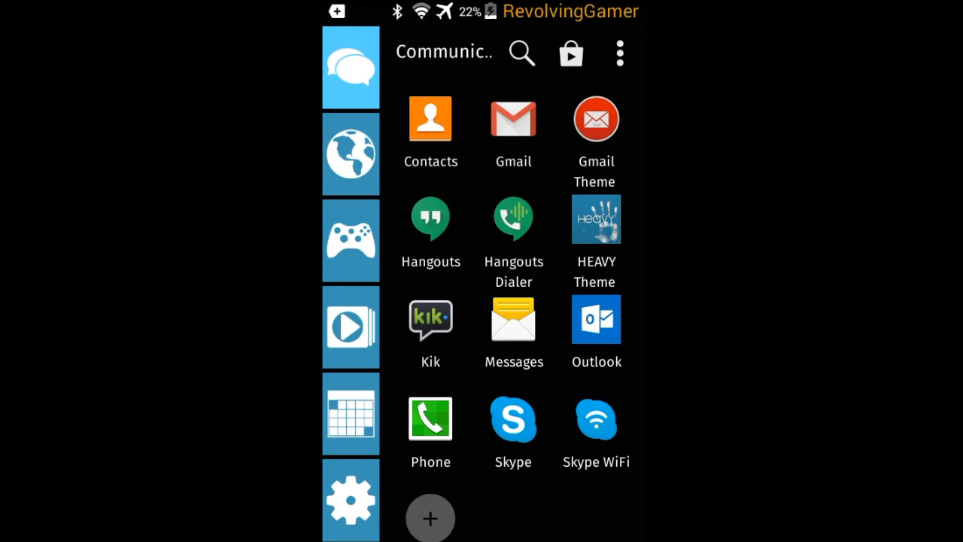
click(350, 499)
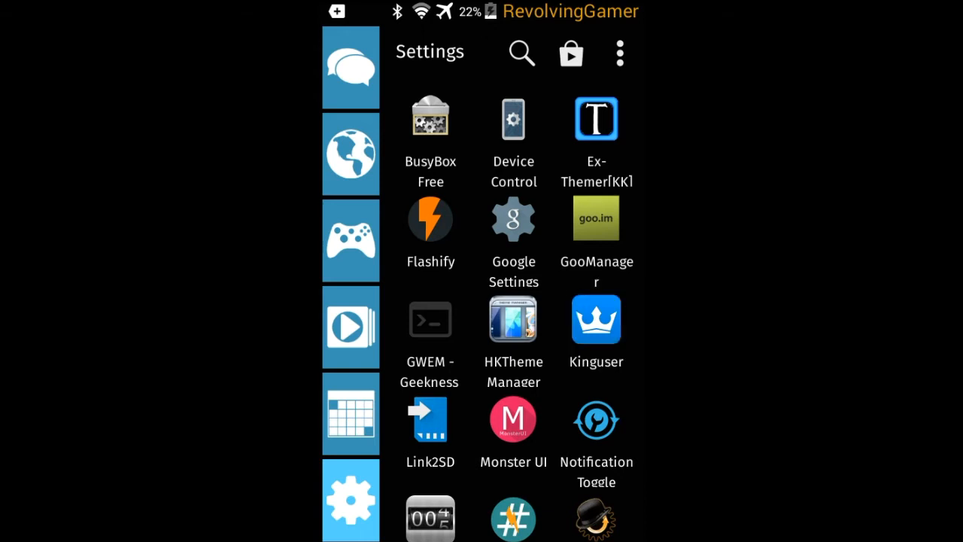
Step: Check the Media group once more, then launch the web browser from Settings
click(596, 320)
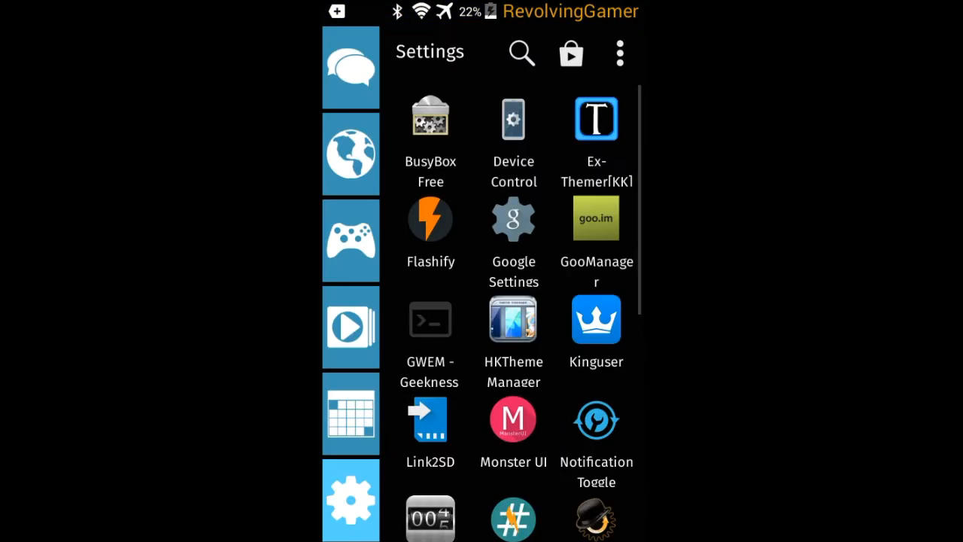
click(351, 326)
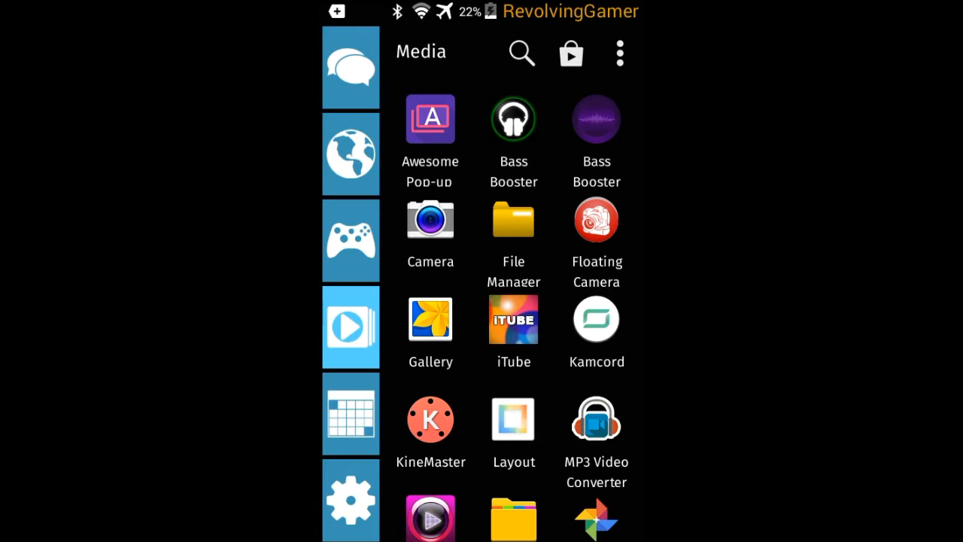
click(350, 499)
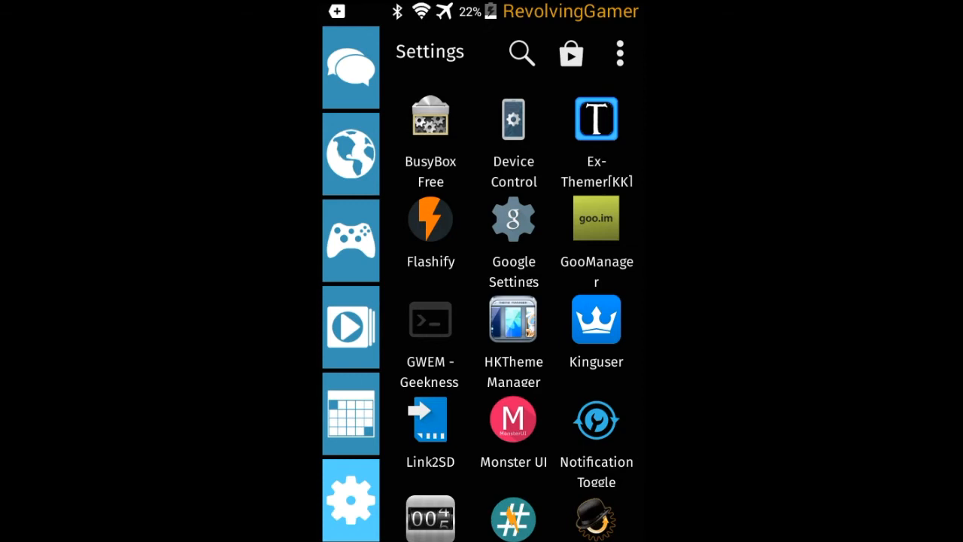
click(349, 154)
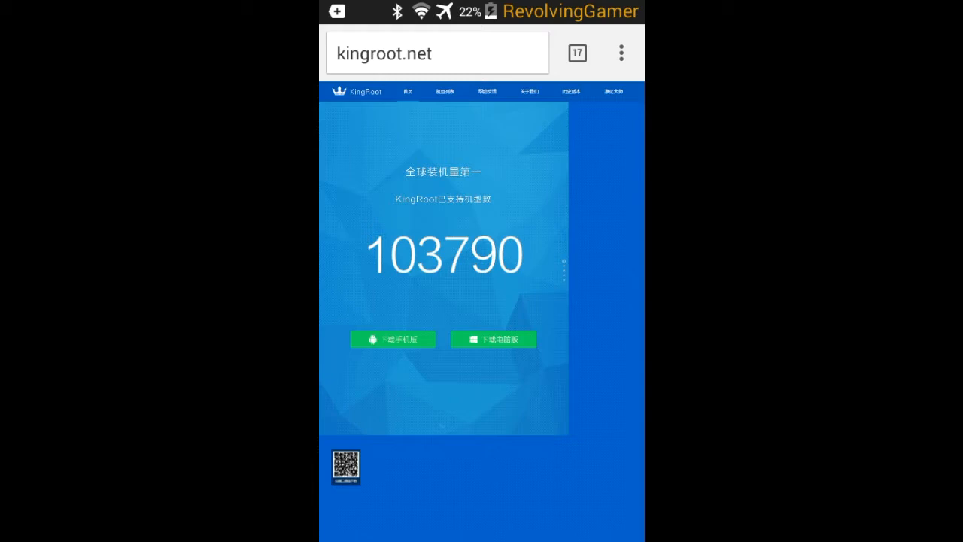
Step: Search Google for 'towelroot' from the address bar
click(437, 53)
text(tow)
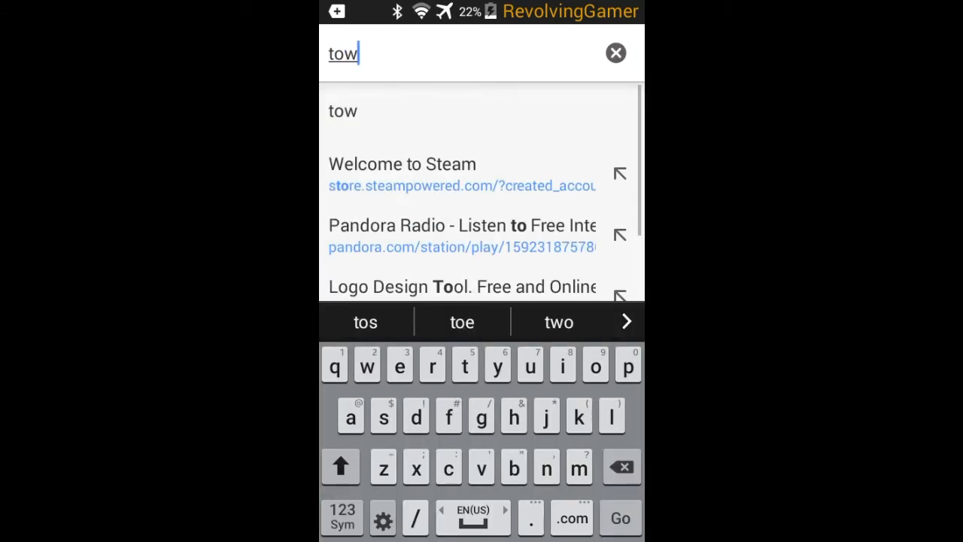
text(elroot)
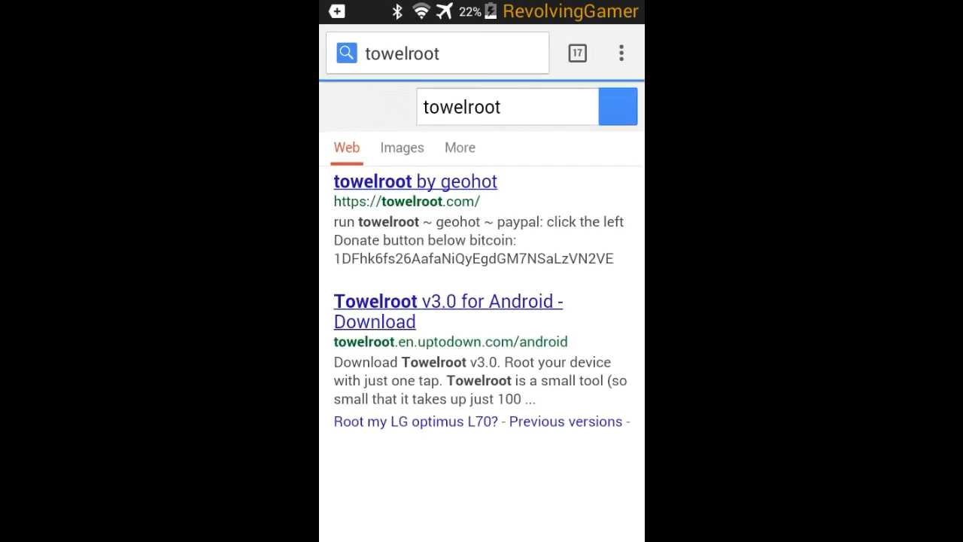
click(415, 181)
text(s)
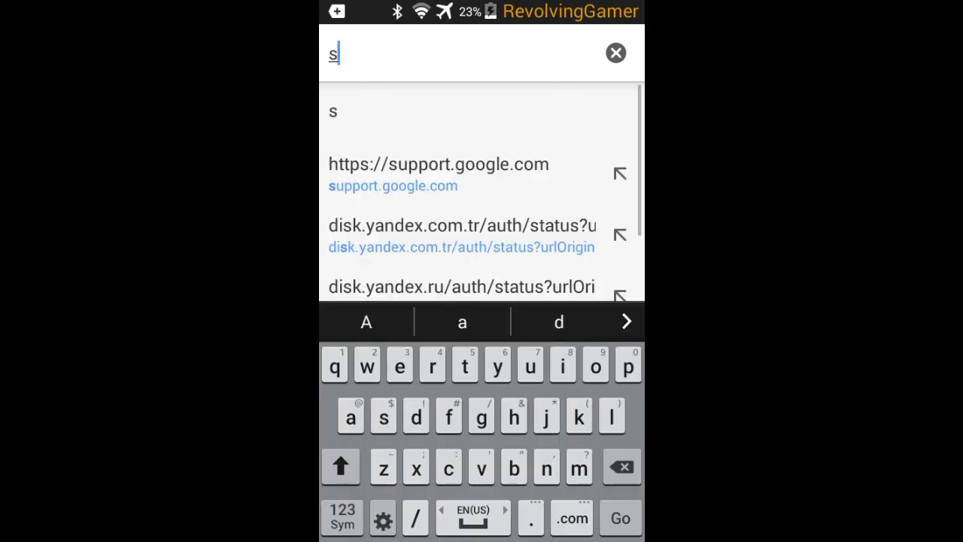
Step: Search for 'stump root apk' and open the stumproot.org result
text(tump root apk)
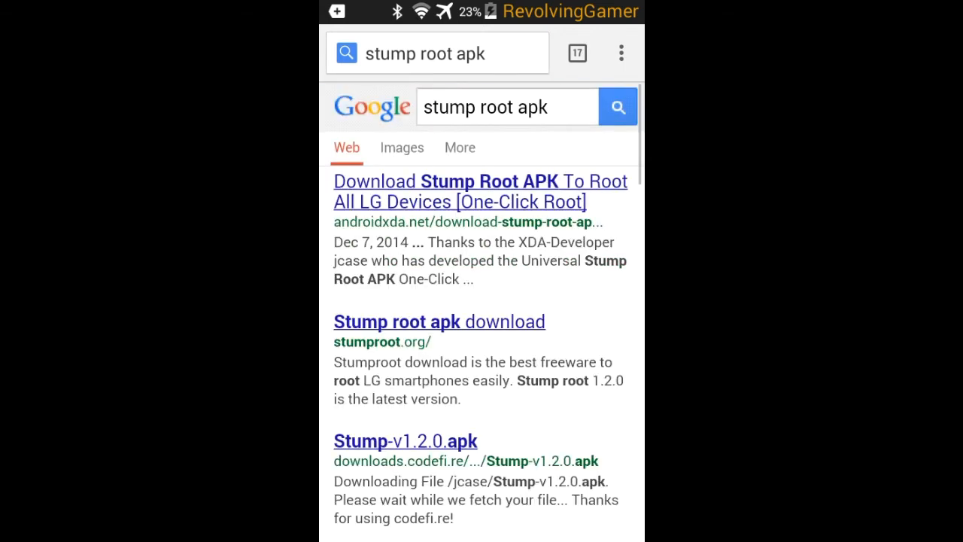
click(482, 191)
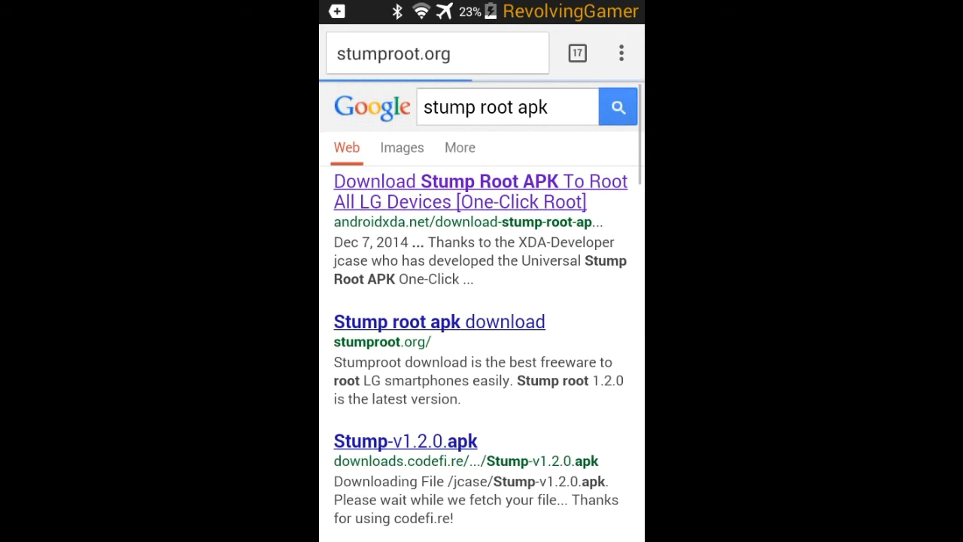
Step: Scroll the stumproot.org page through its change log, FAQ and credits to the v1.2.0 download links
click(439, 322)
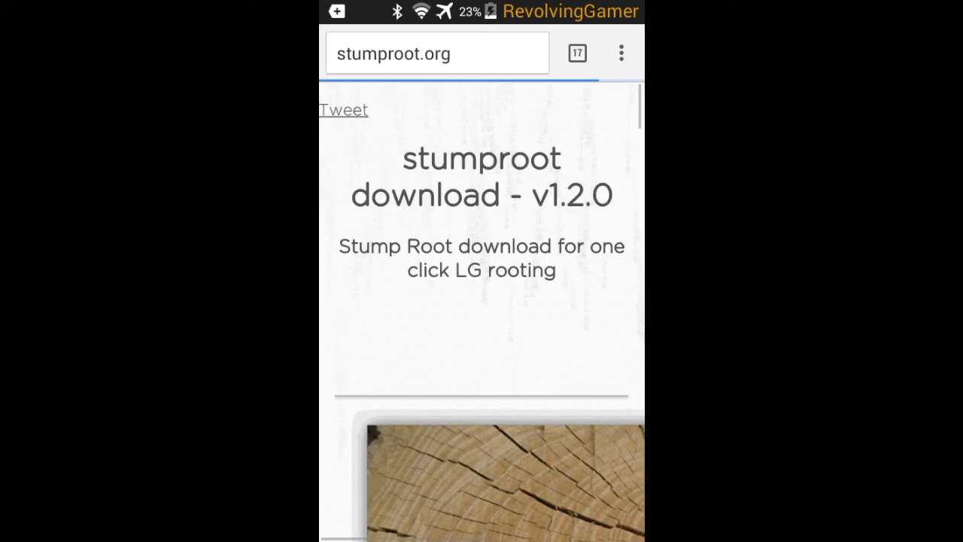
scroll(down, 3)
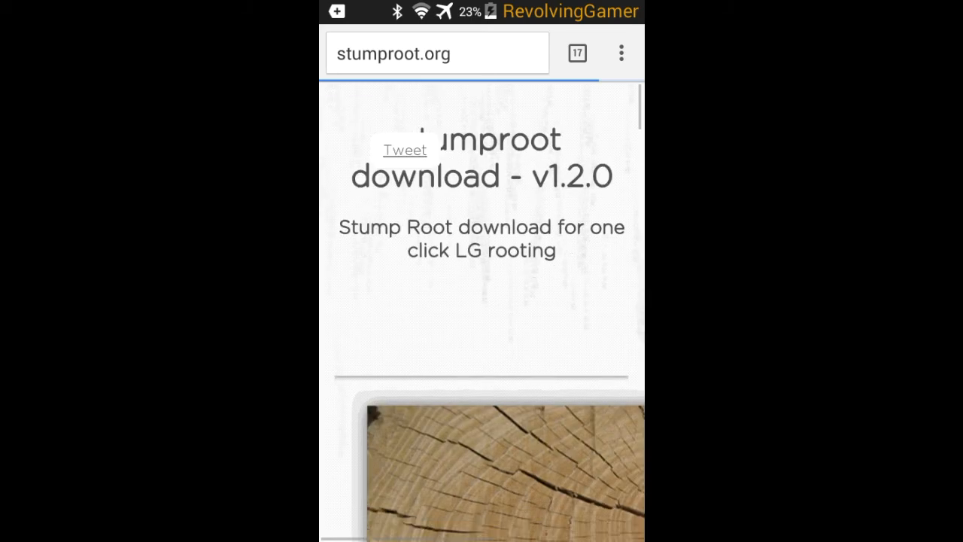
scroll(down, 3)
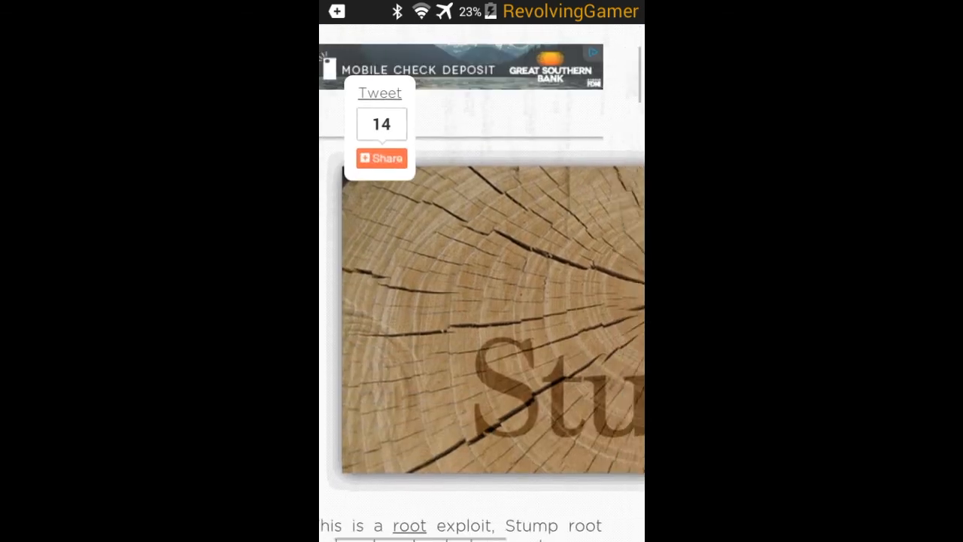
scroll(down, 3)
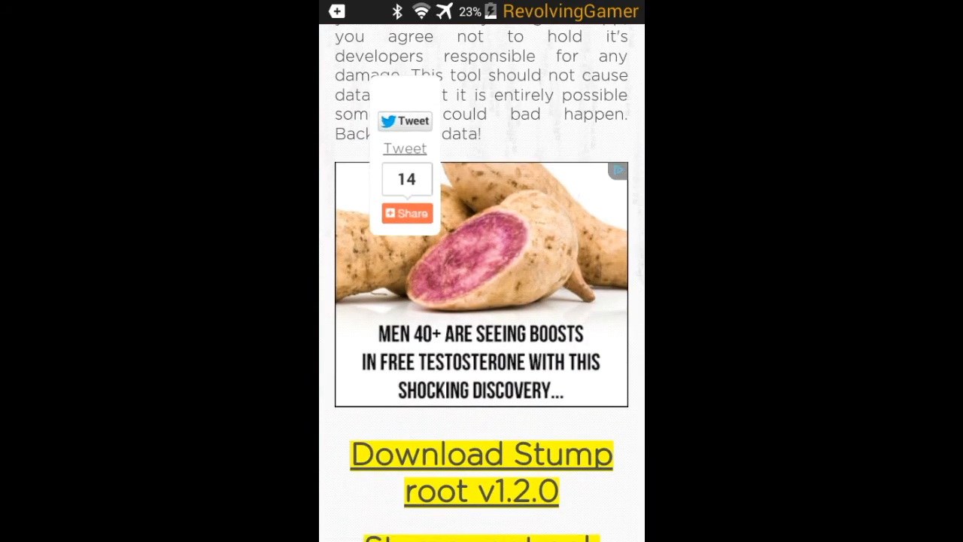
scroll(down, 3)
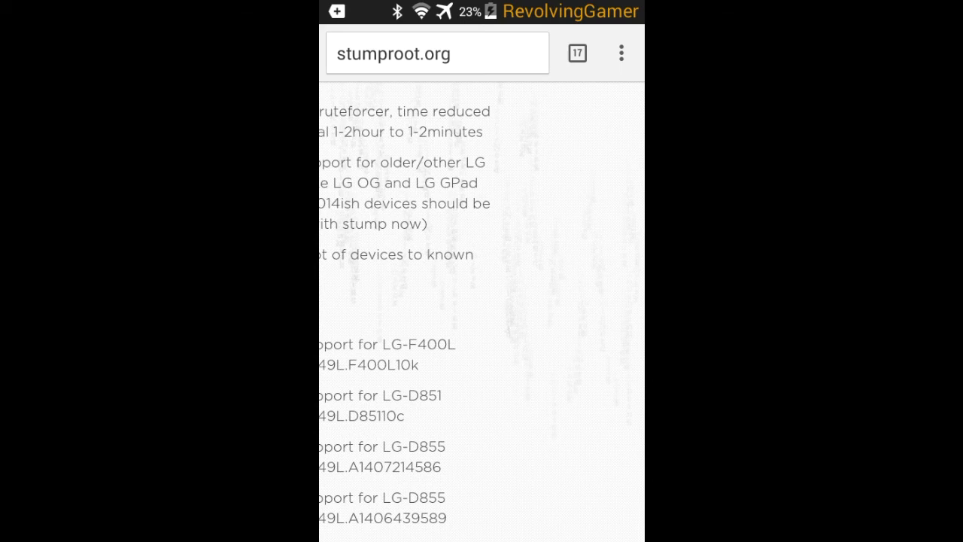
scroll(down, 3)
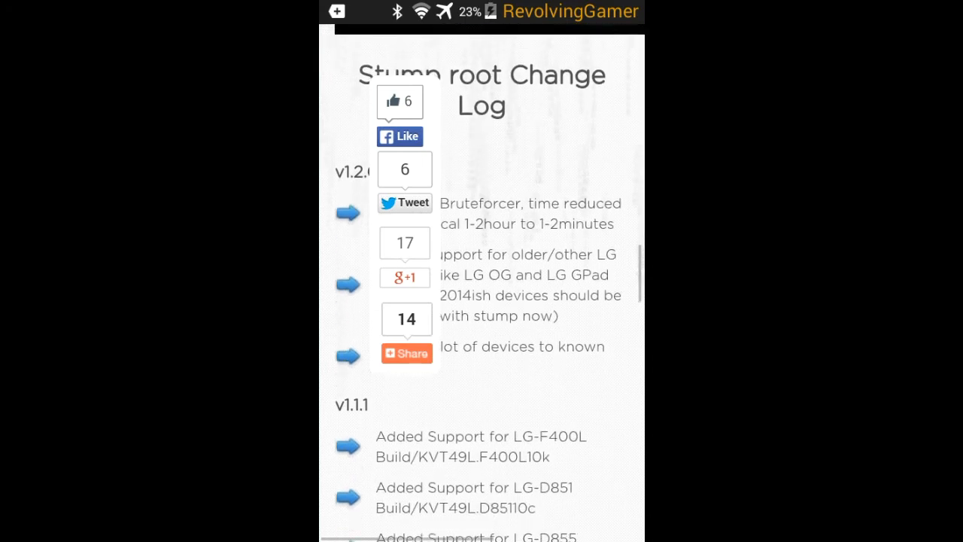
scroll(down, 3)
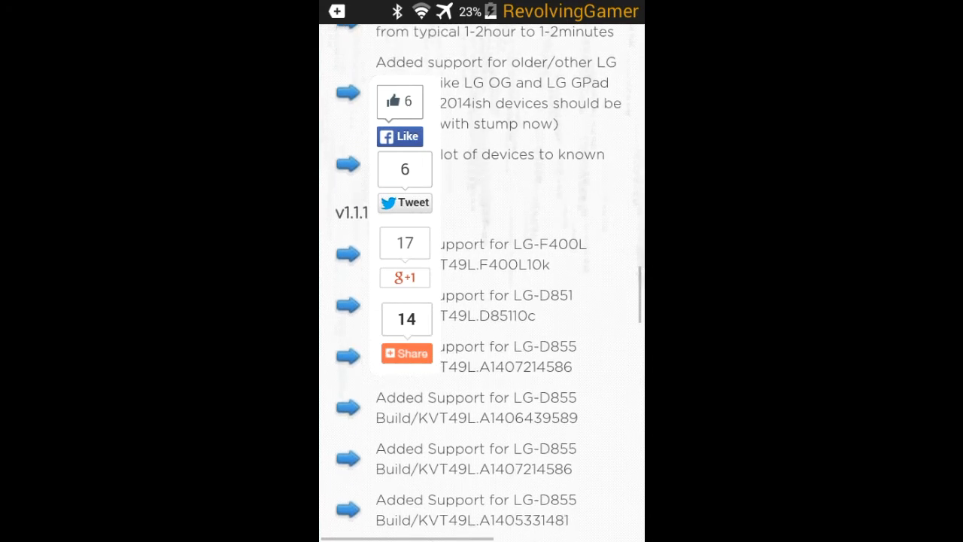
scroll(down, 3)
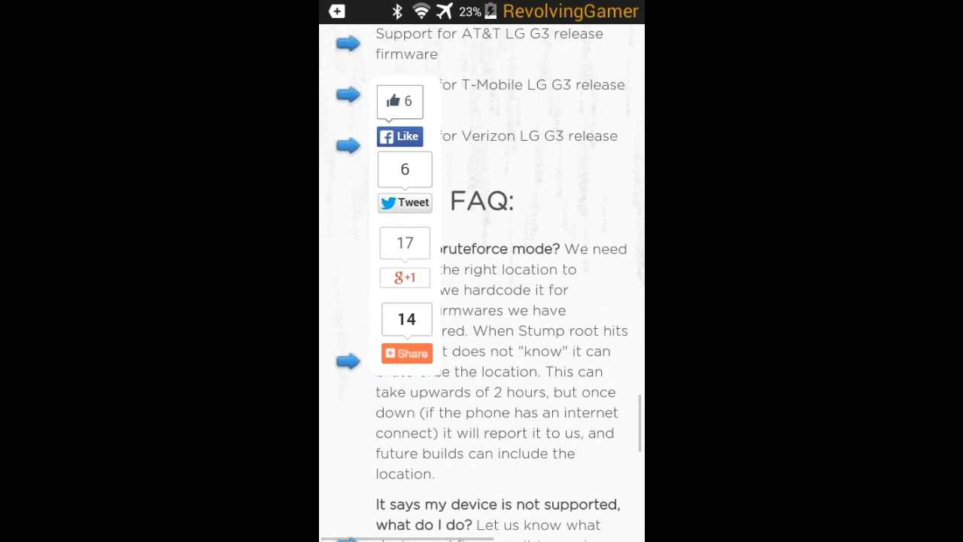
scroll(down, 3)
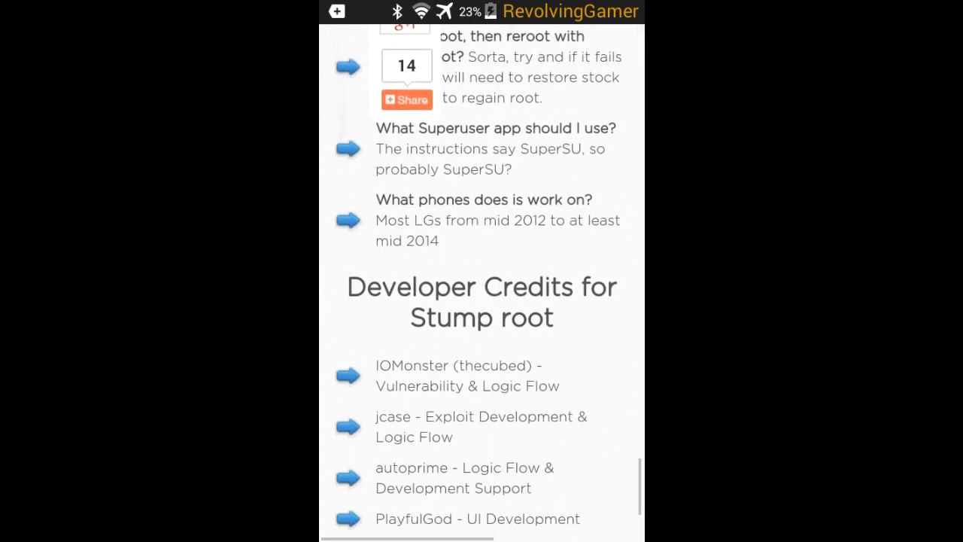
scroll(down, 3)
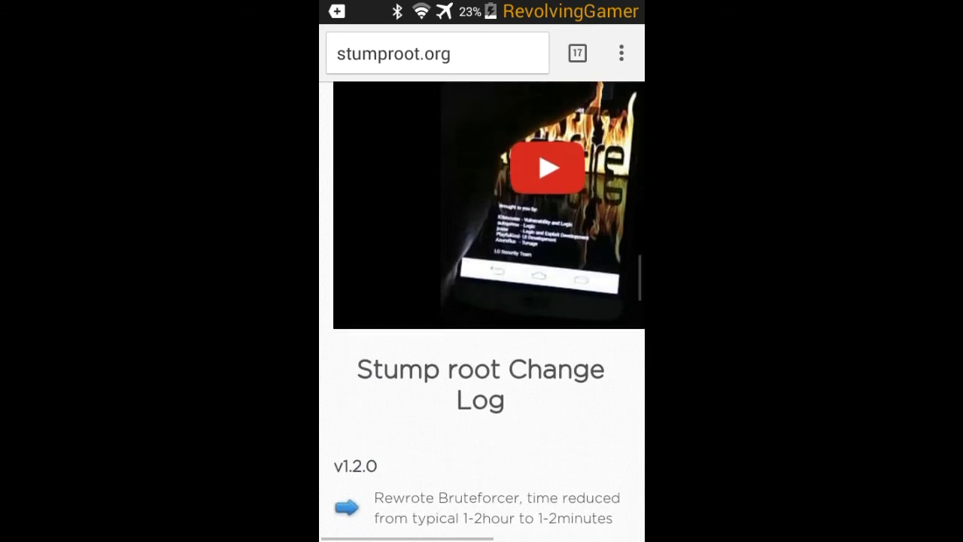
scroll(down, 3)
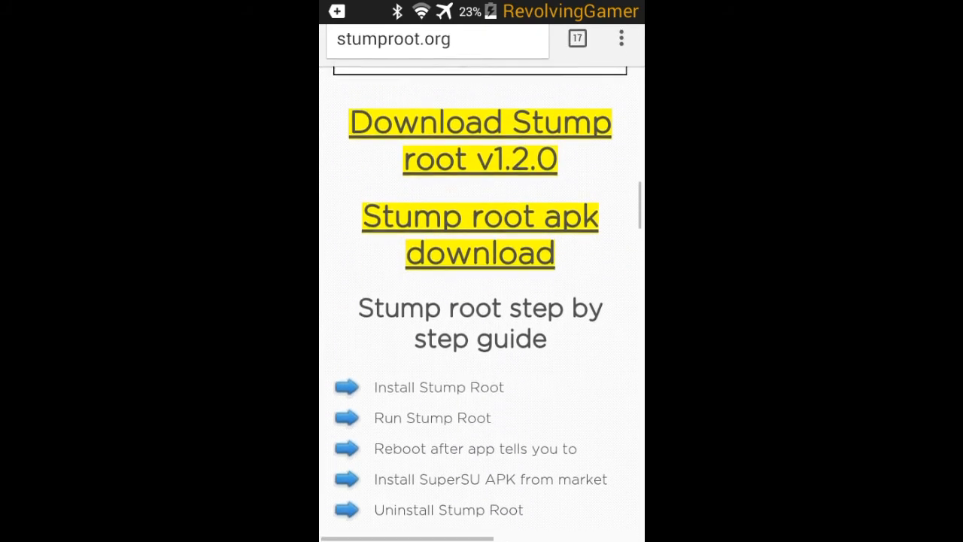